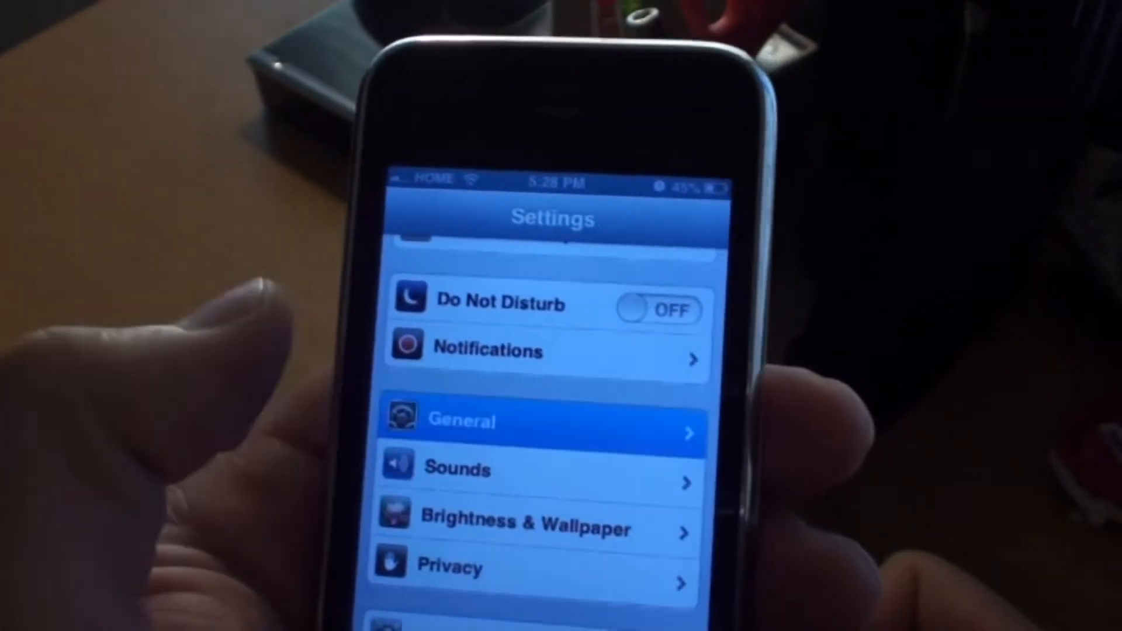
# Step: Open General in iOS Settings to reveal Software Update, Usage, Cellular and VPN
pyautogui.click(540, 420)
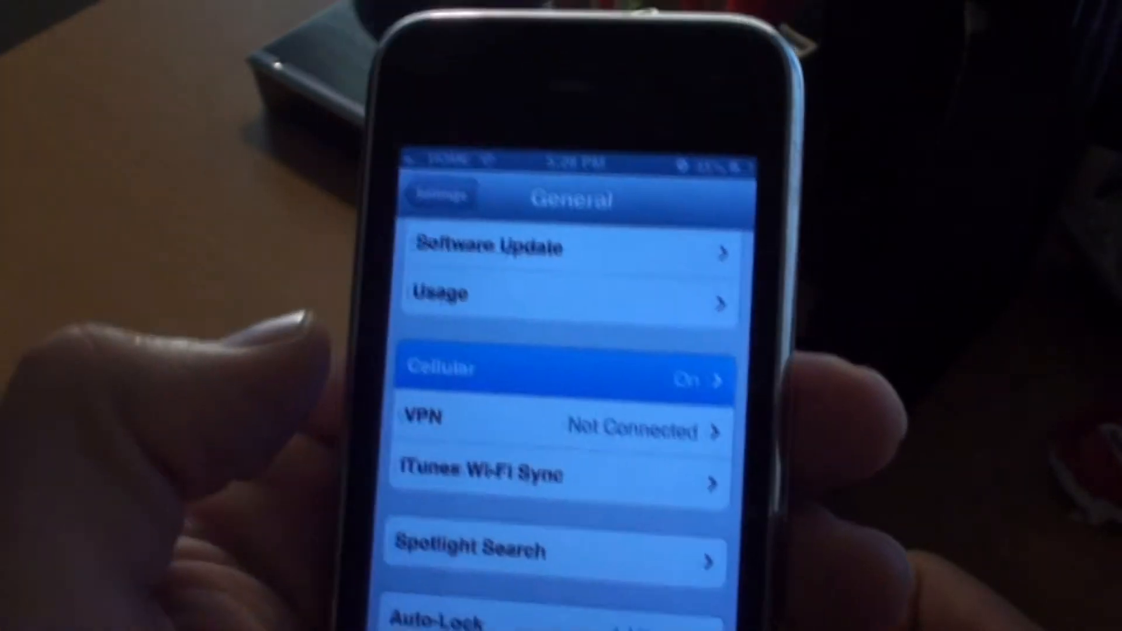